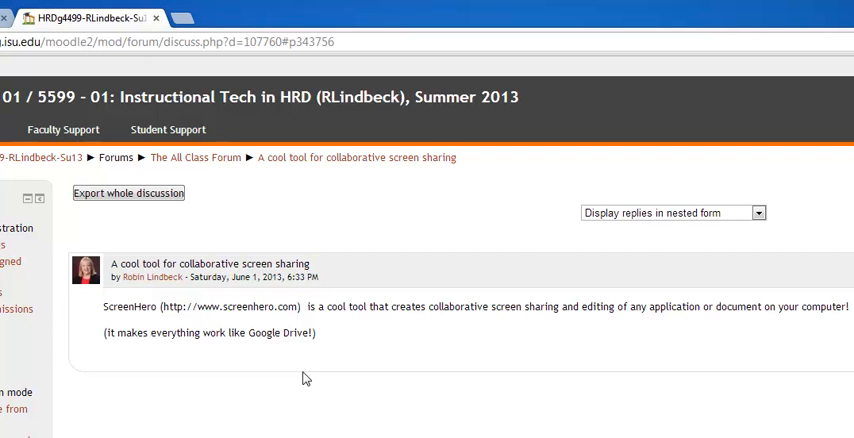
{"action": "mouse_move", "coordinate": [304, 380]}
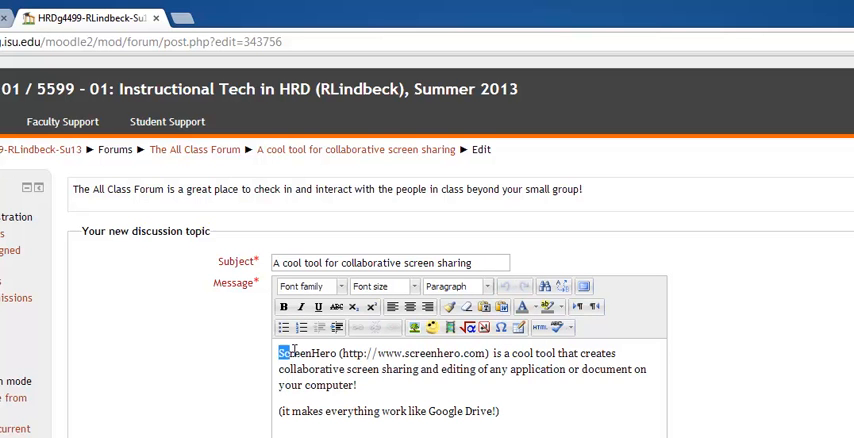
Select the word ScreenHero in the forum message for linking.
{"action": "double_click", "coordinate": [304, 352]}
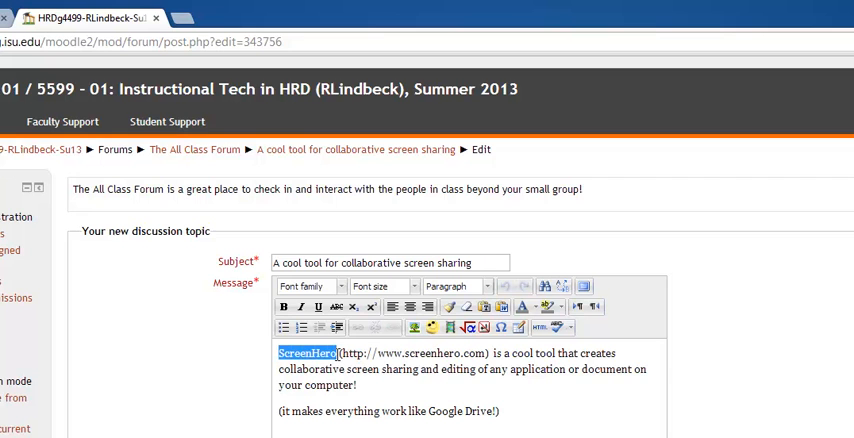
{"action": "mouse_move", "coordinate": [360, 388]}
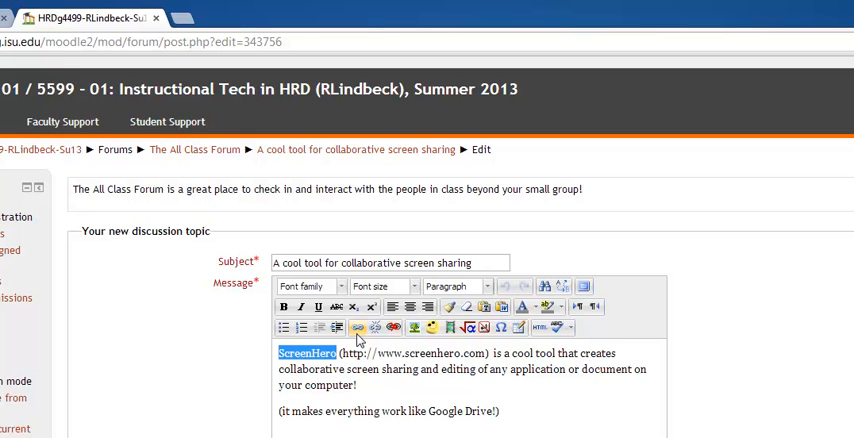
{"action": "left_click", "coordinate": [358, 328]}
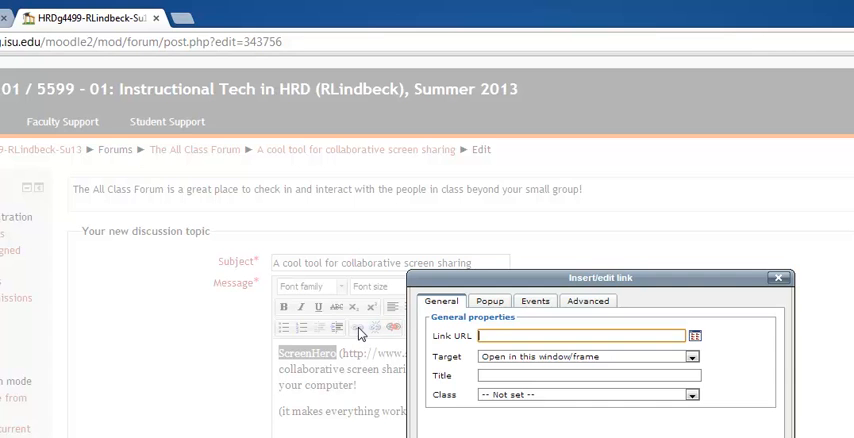
{"action": "type", "text": "http://www."}
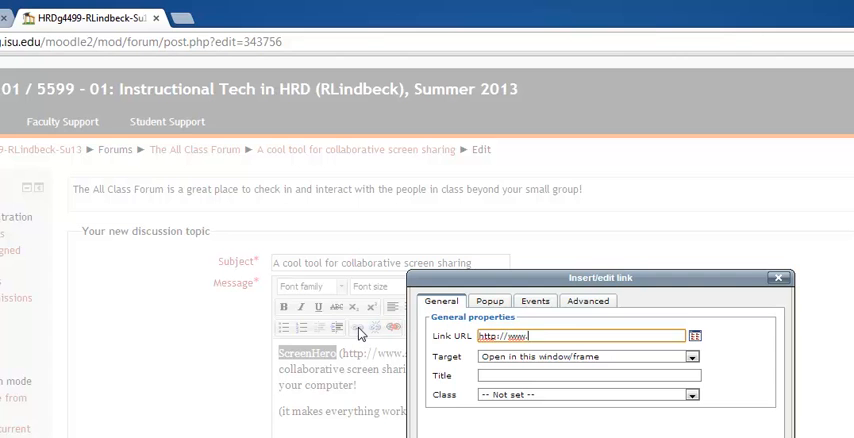
{"action": "type", "text": "screenhero.com"}
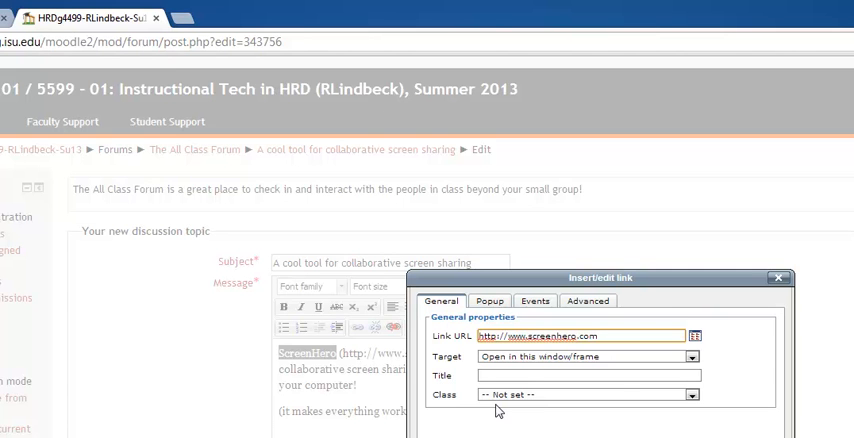
Set the link target to 'Open in new window (_blank)' and apply it to ScreenHero.
{"action": "left_click", "coordinate": [696, 356]}
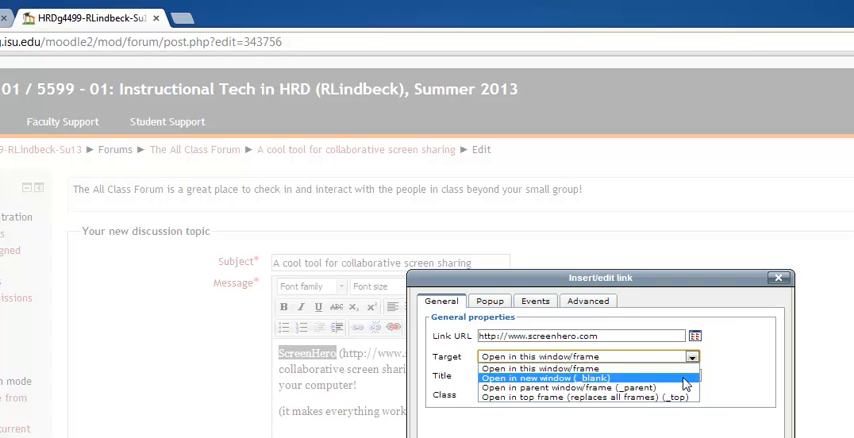
{"action": "left_click", "coordinate": [552, 376]}
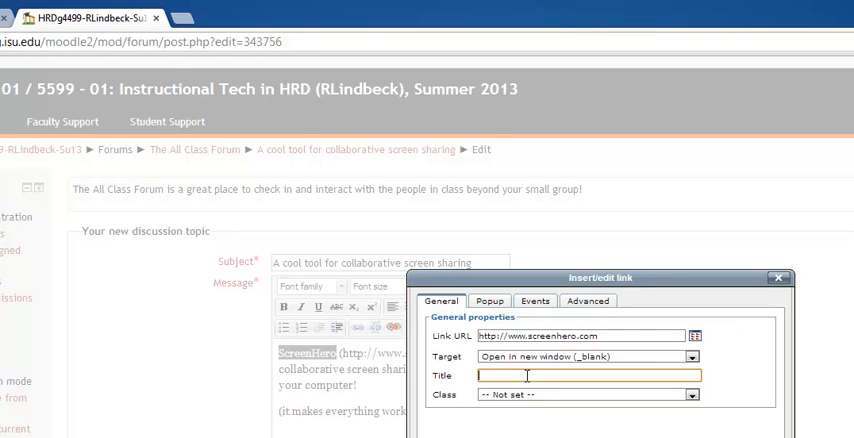
{"action": "type", "text": "scree"}
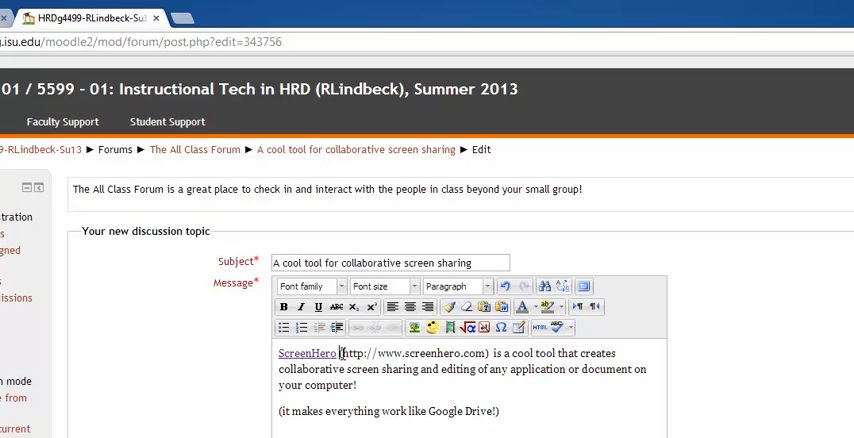
{"action": "left_click_drag", "start_coordinate": [340, 352], "coordinate": [492, 352]}
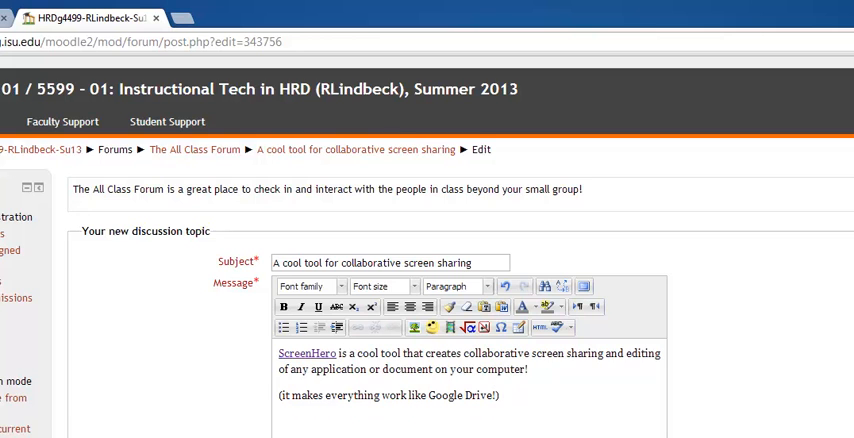
{"action": "scroll", "scroll_direction": "down", "scroll_amount": 3}
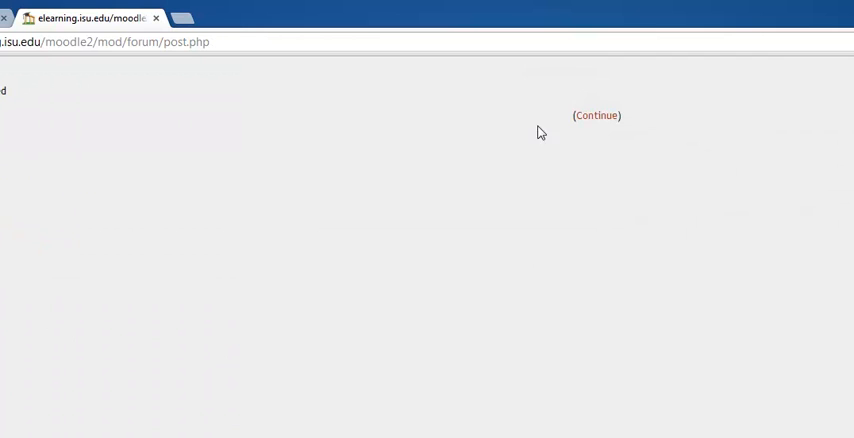
{"action": "left_click", "coordinate": [596, 116]}
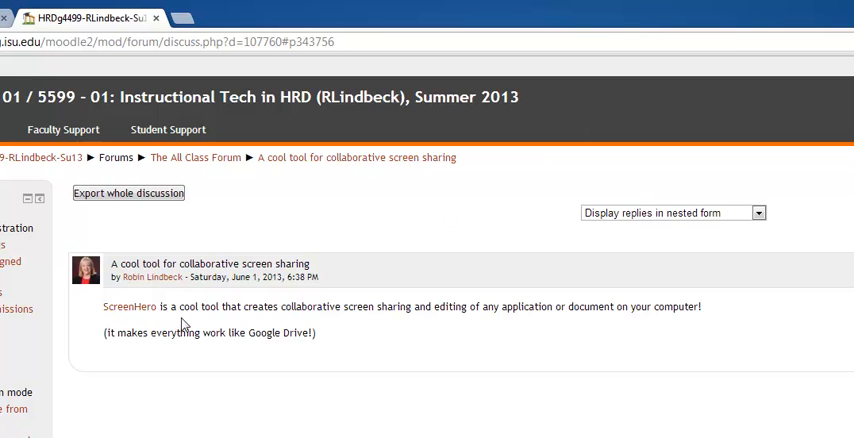
{"action": "mouse_move", "coordinate": [136, 320]}
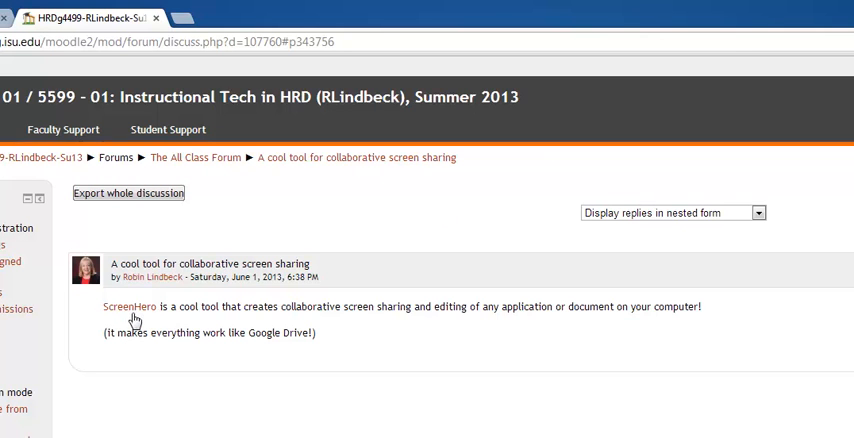
{"action": "mouse_move", "coordinate": [132, 318]}
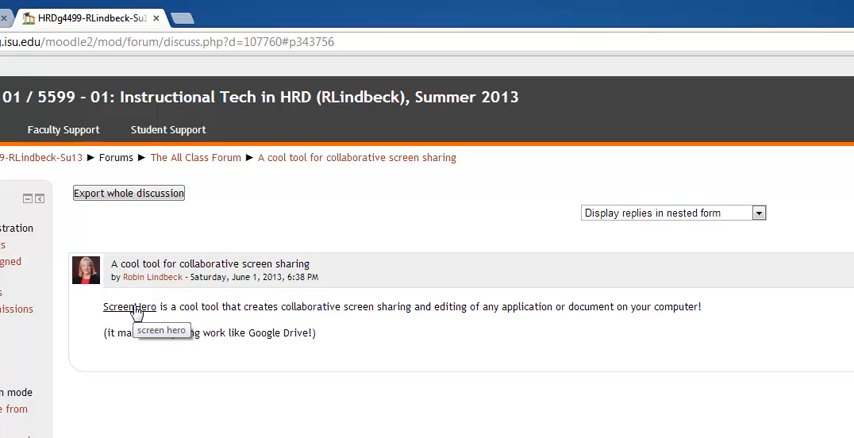
{"action": "mouse_move", "coordinate": [62, 18]}
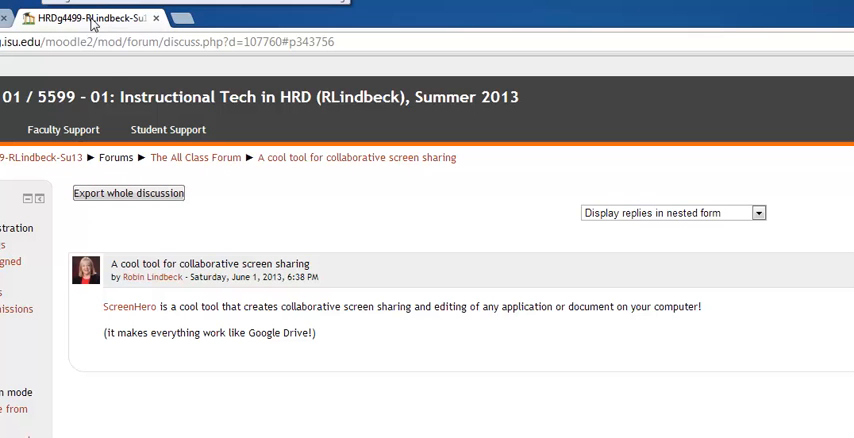
{"action": "mouse_move", "coordinate": [136, 318]}
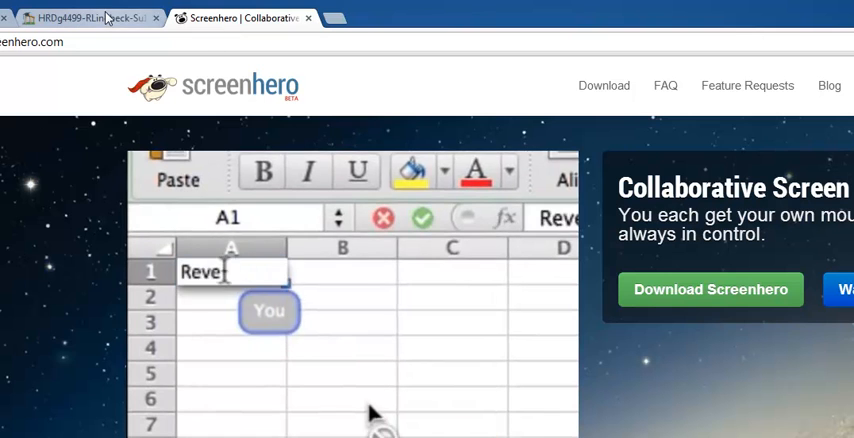
Return to the Moodle forum post after viewing the Screenhero site in its new tab.
{"action": "left_click", "coordinate": [90, 18]}
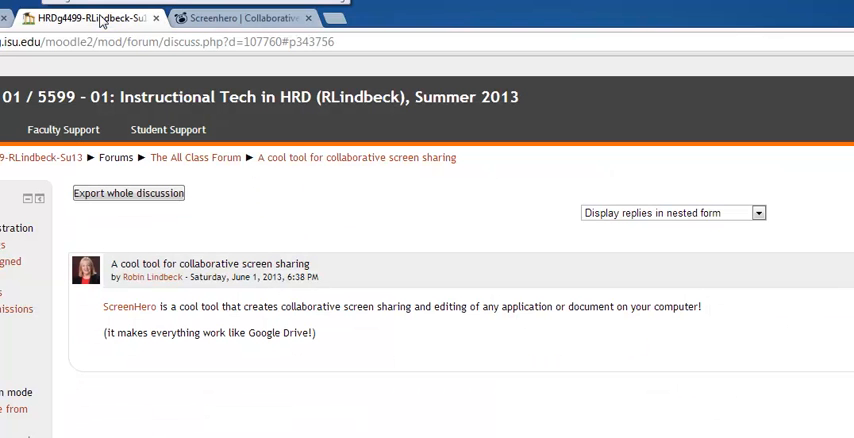